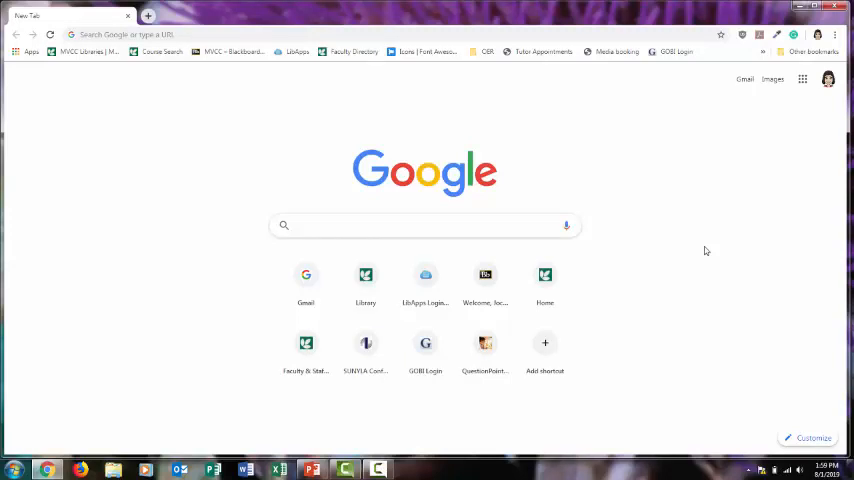
# - Go to the Mohawk Valley Community College homepage at mvcc.edu from the Google new-tab page
pyautogui.click(424, 224)
pyautogui.write('ameri')
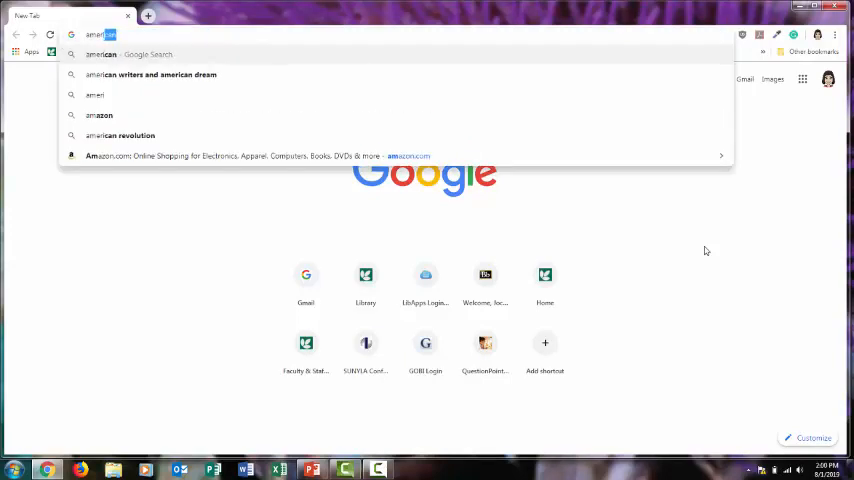
pyautogui.click(150, 74)
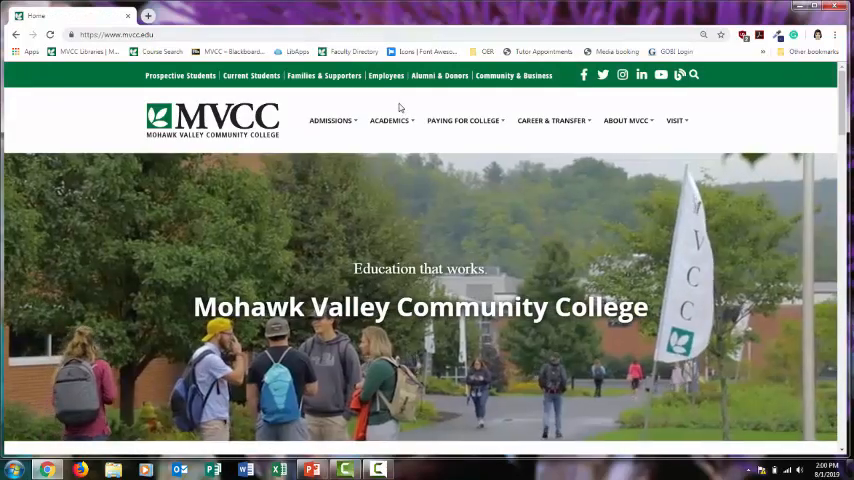
# - From Academics > Libraries, search the library collection for Benjamin Franklin
pyautogui.click(388, 120)
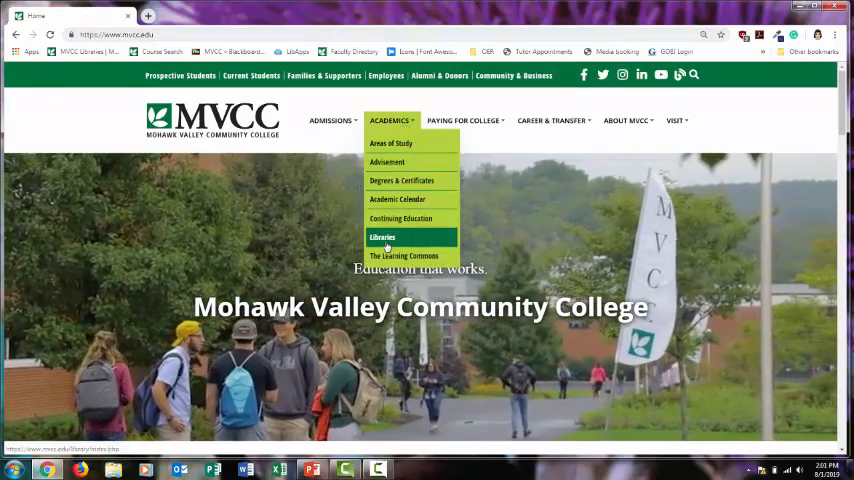
pyautogui.click(382, 236)
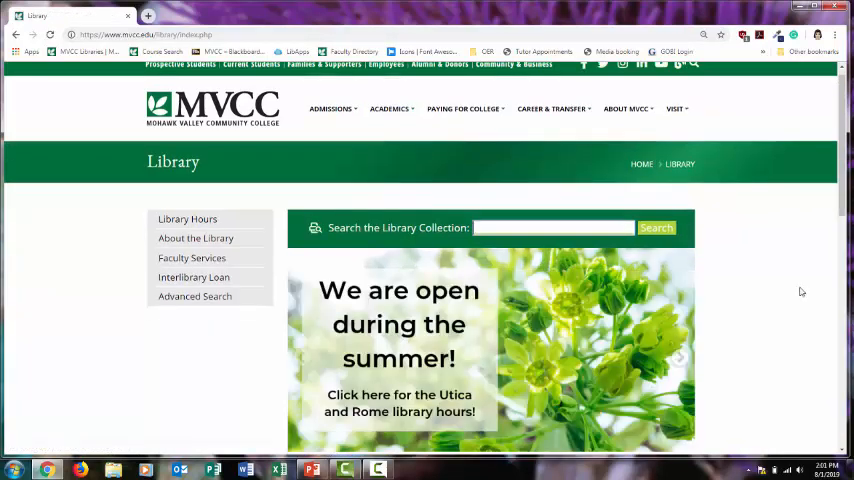
pyautogui.click(552, 228)
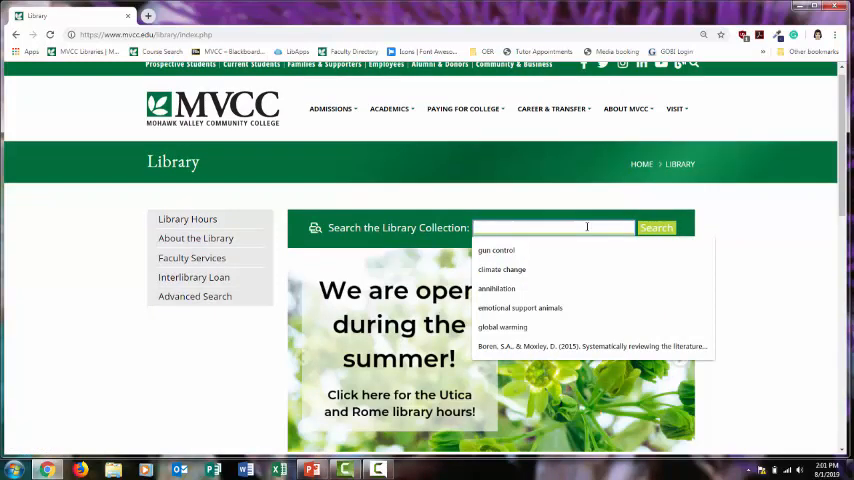
pyautogui.write('Benjamin Franklin')
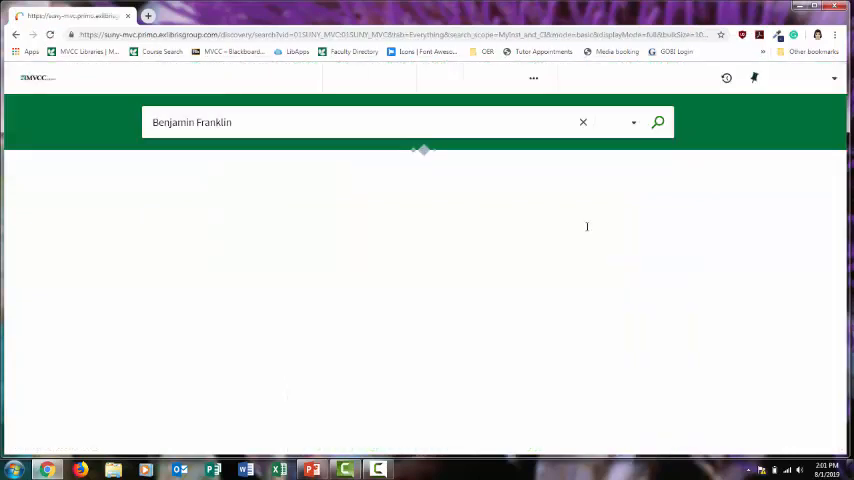
# - Load the Benjamin Franklin results and expand the Encyclopaedia Britannica summary about him
pyautogui.click(656, 120)
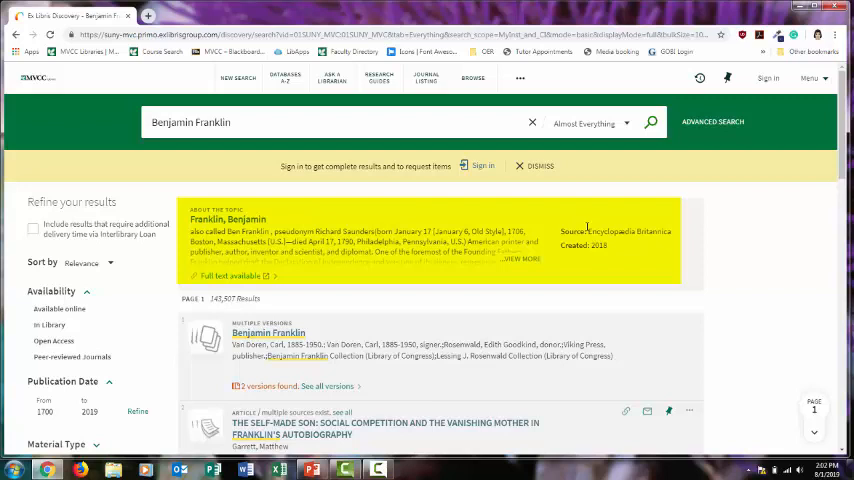
pyautogui.click(520, 260)
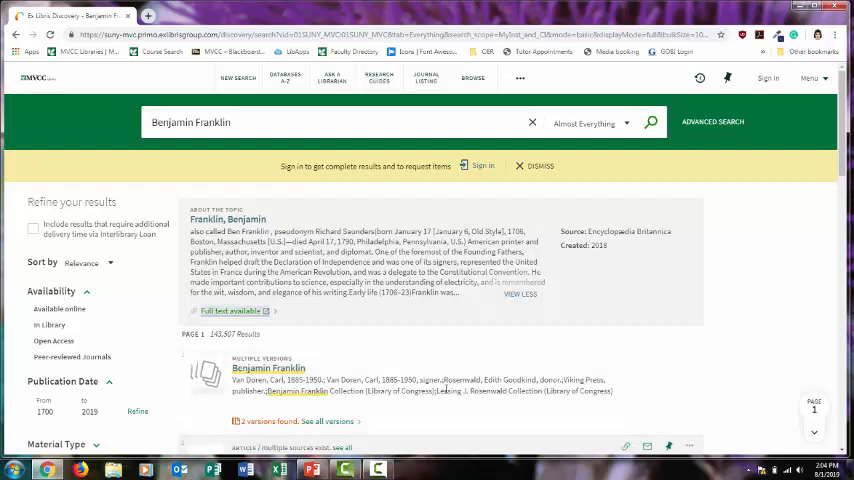
# - Narrow the Benjamin Franklin results to Books and scroll through the biographies and memoirs
pyautogui.scroll(-3)
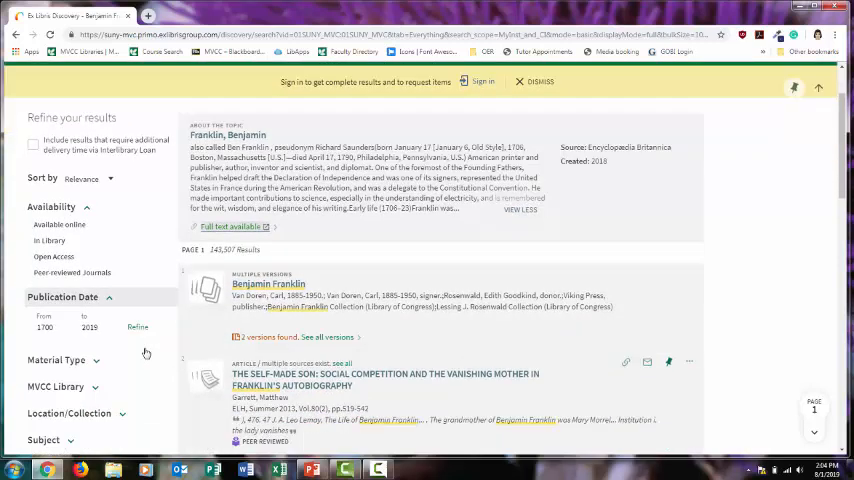
pyautogui.scroll(-3)
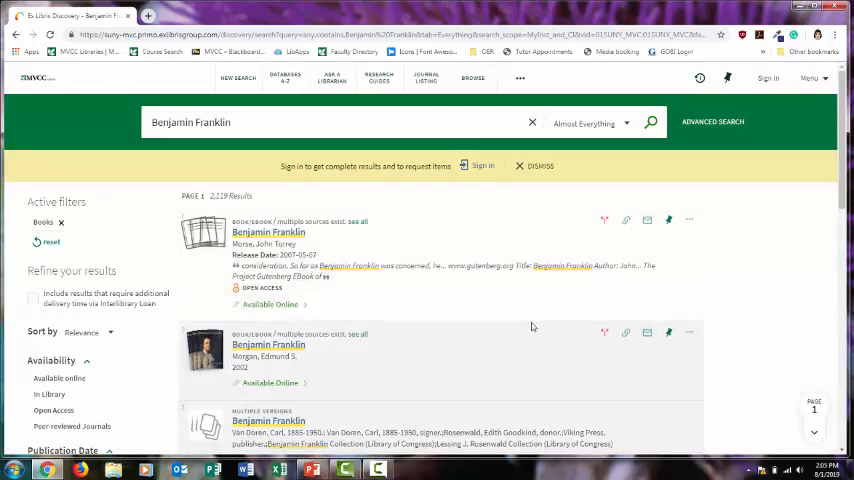
pyautogui.scroll(-3)
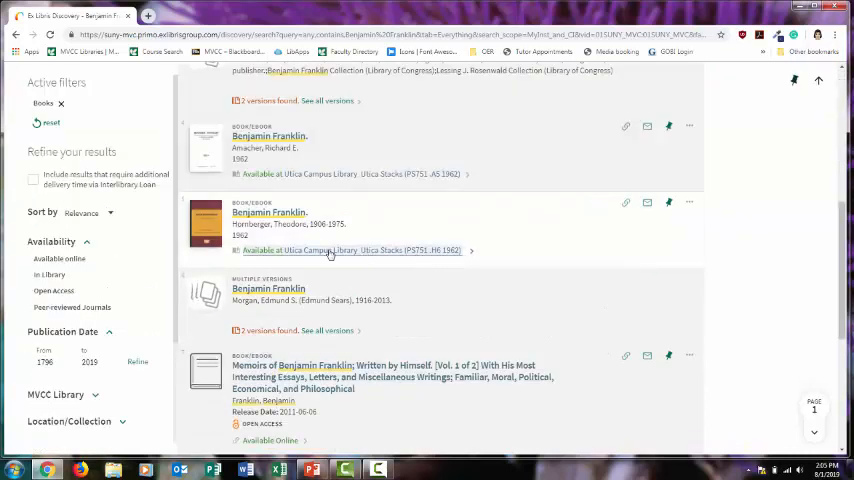
pyautogui.moveTo(302, 250)
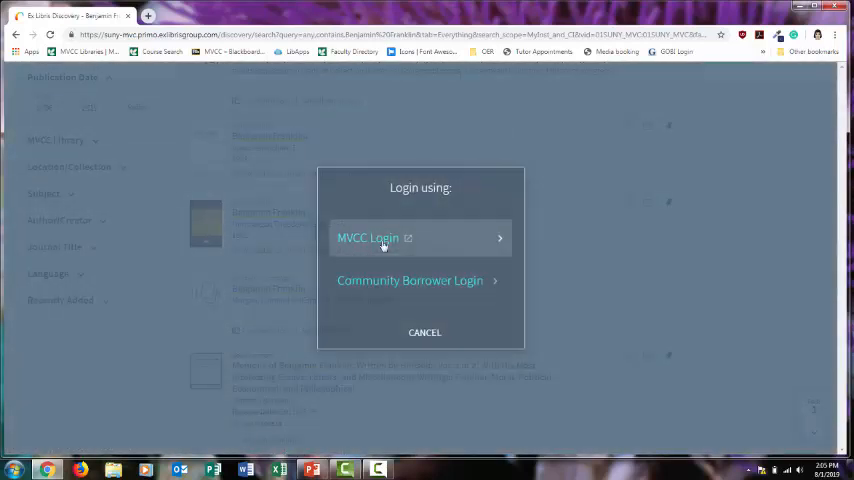
# - Sign in with MVCC Login and send a hold request for the book with Utica Campus Library pickup
pyautogui.click(376, 238)
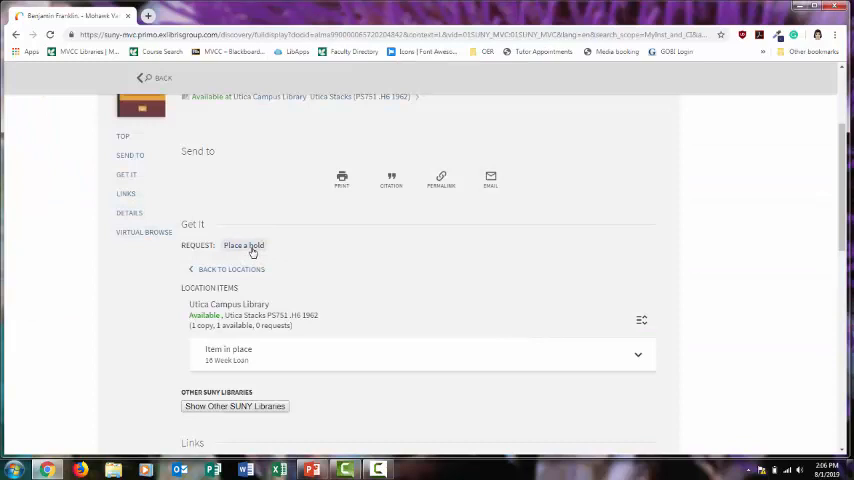
pyautogui.click(242, 244)
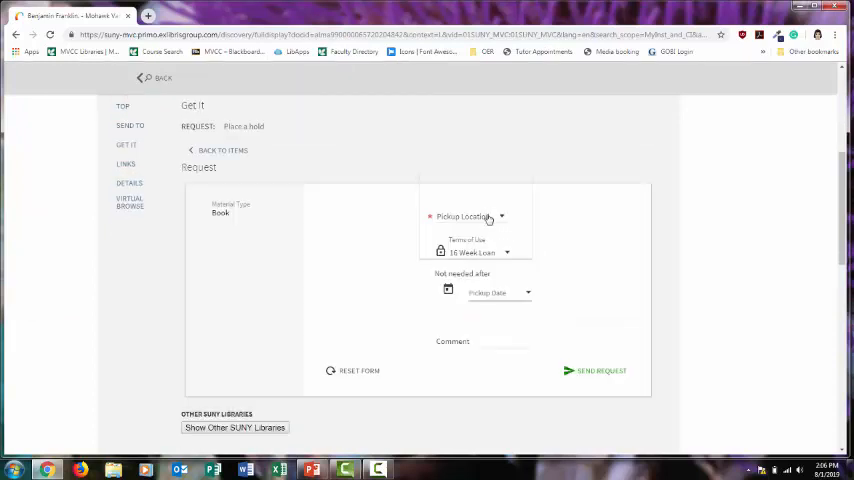
pyautogui.click(490, 216)
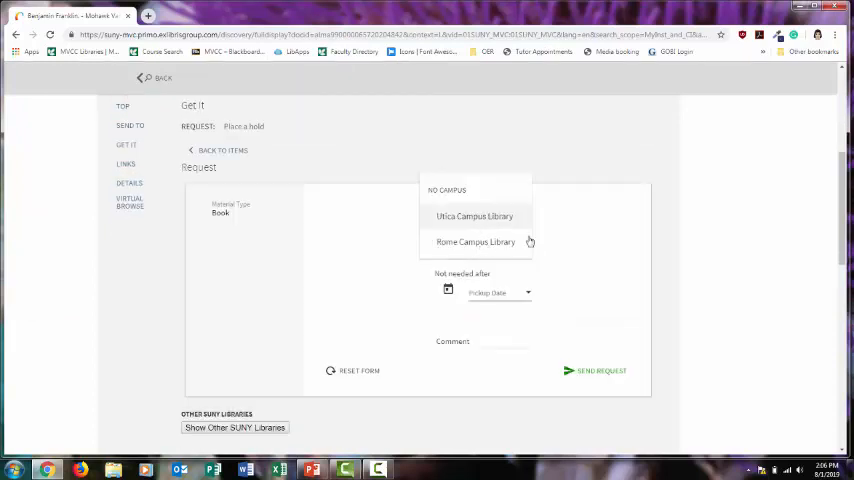
pyautogui.click(474, 216)
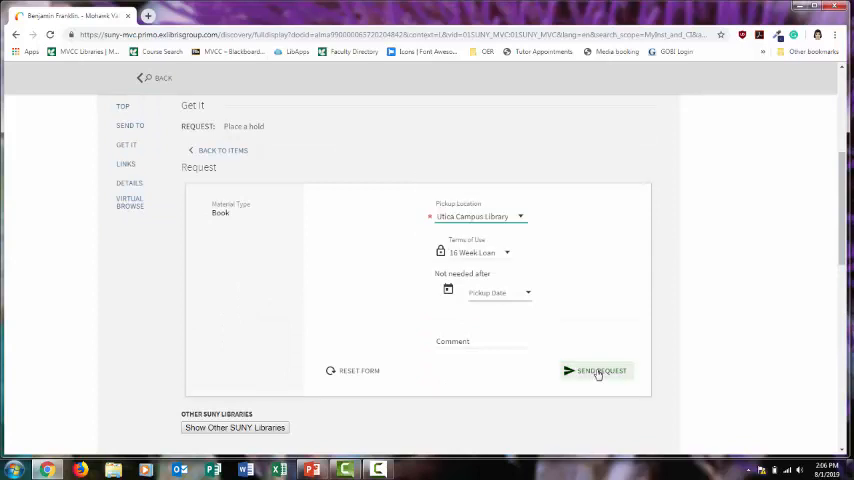
pyautogui.click(596, 372)
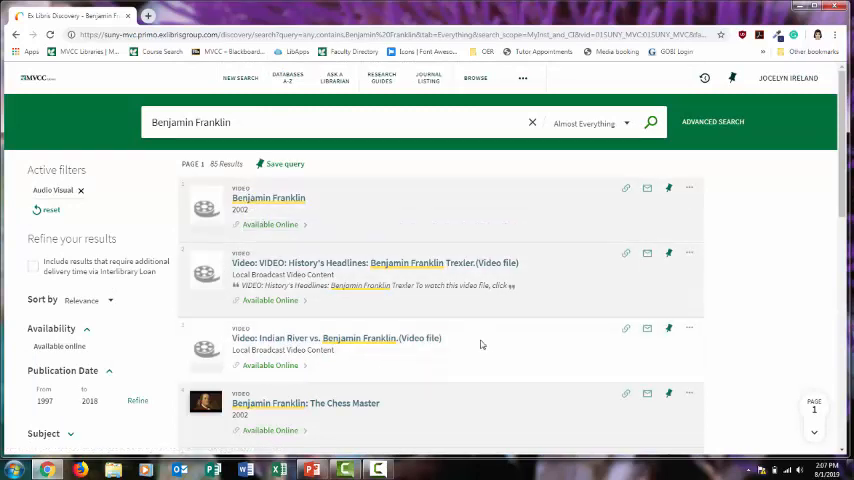
pyautogui.moveTo(716, 300)
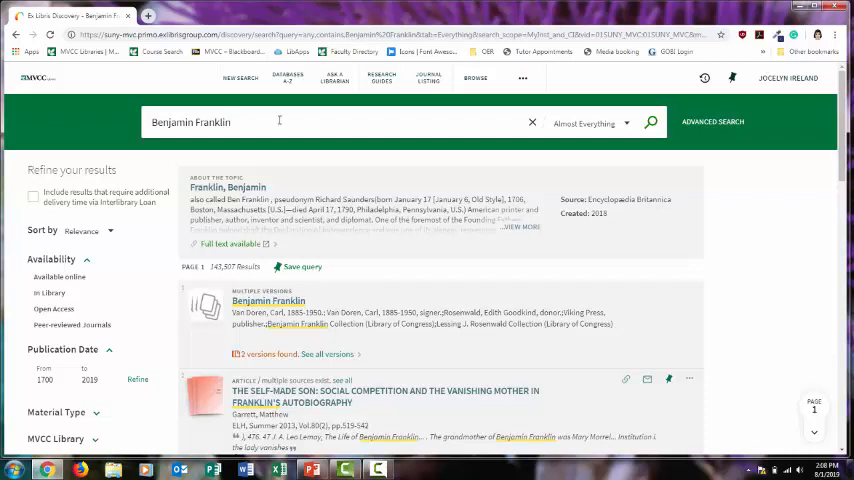
# - Change the search to 'Benjamin Franklin and criticism' and rerun it
pyautogui.write('and criticism')
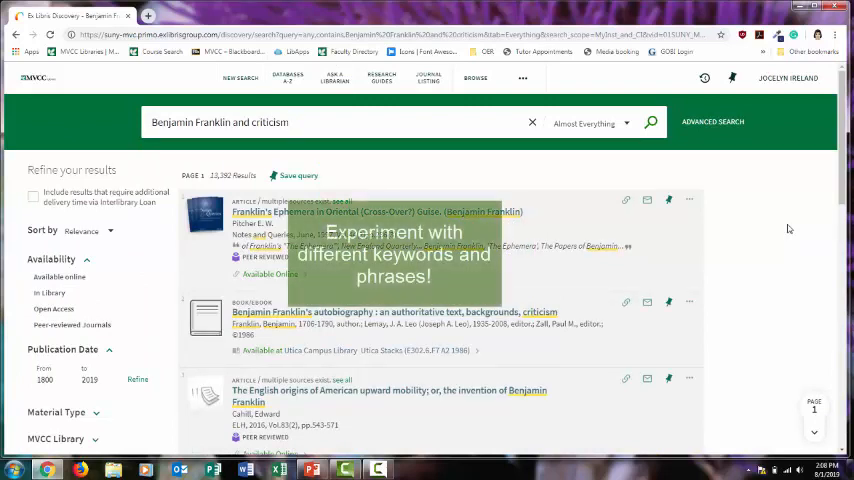
pyautogui.doubleClick(272, 122)
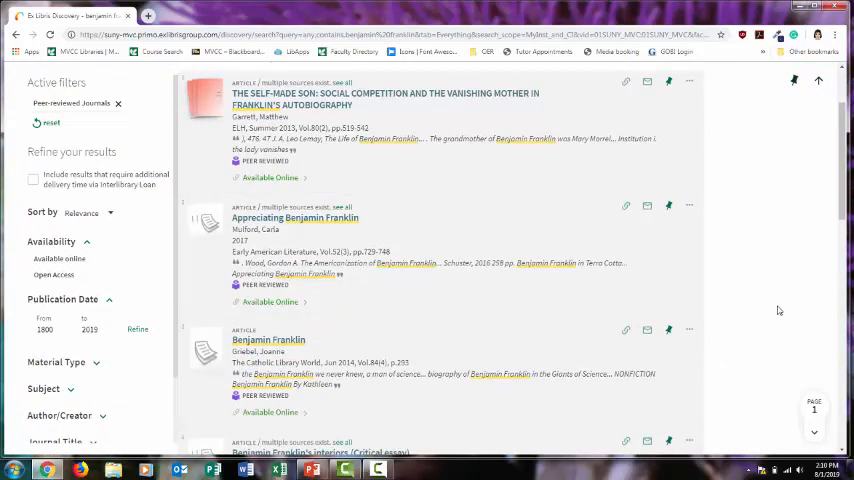
# - Open the Available Online full-text sources for the peer-reviewed article Appreciating Benjamin Franklin
pyautogui.scroll(-3)
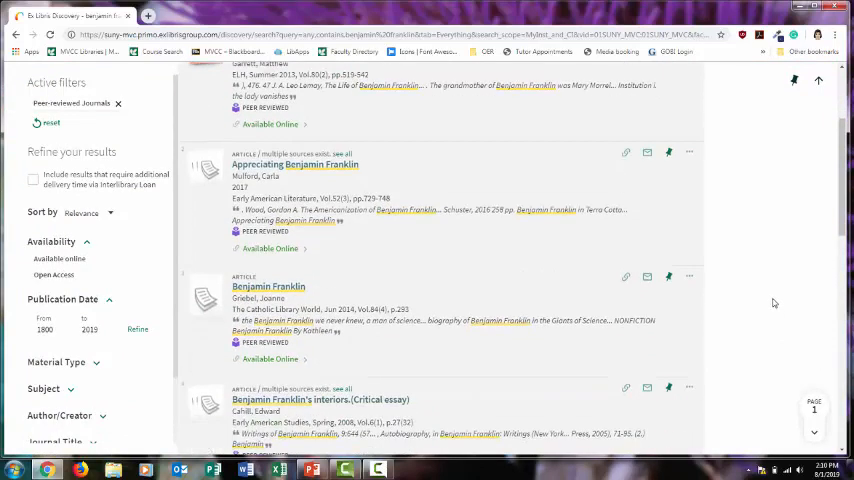
pyautogui.click(296, 164)
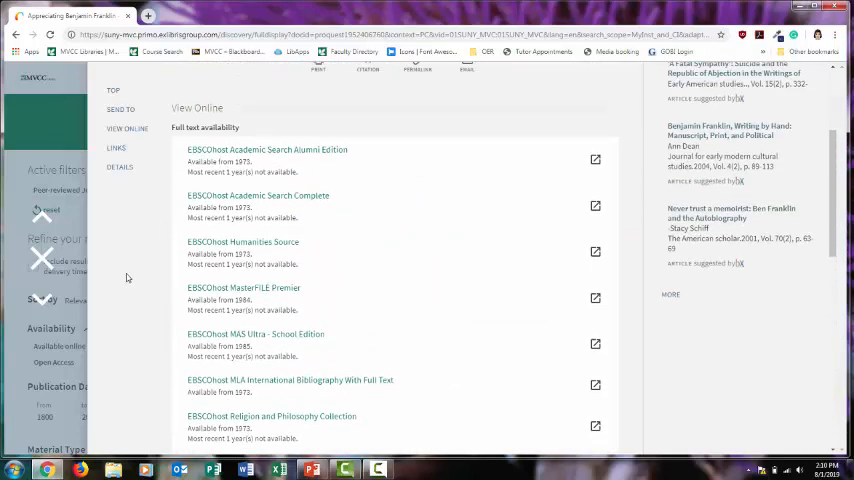
pyautogui.click(258, 196)
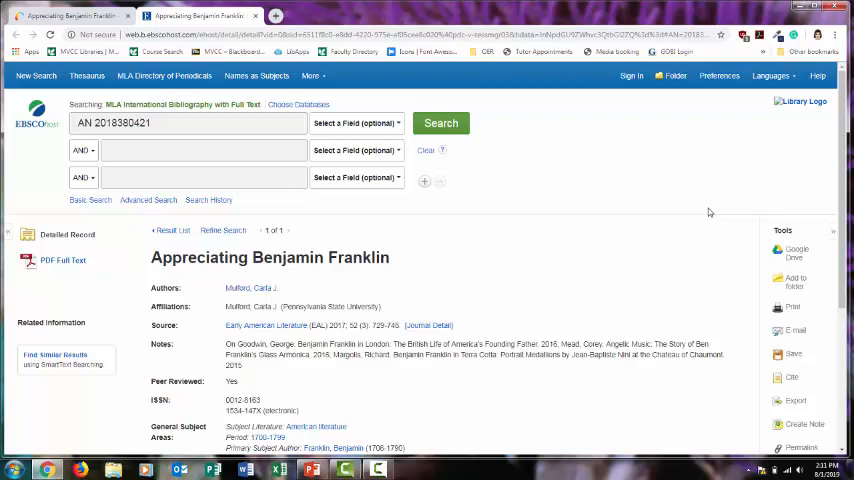
pyautogui.moveTo(48, 136)
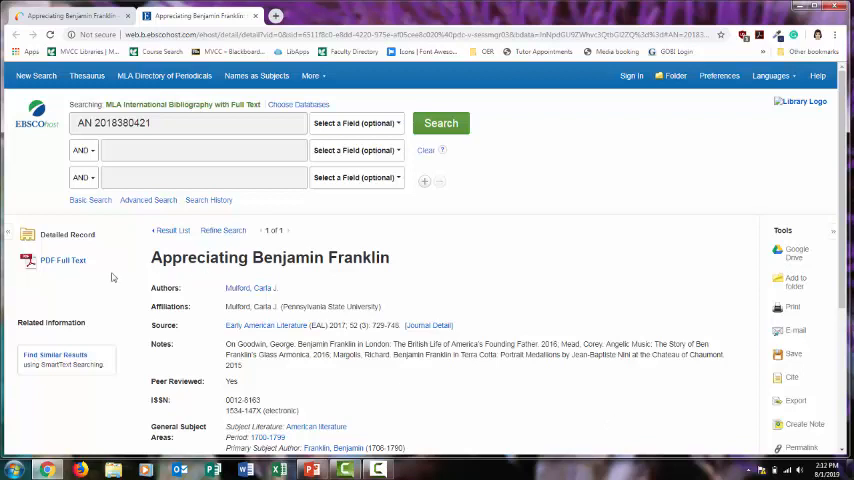
# - Open the PDF Full Text of Carla J. Mulford's Appreciating Benjamin Franklin from its EBSCOhost record
pyautogui.click(62, 260)
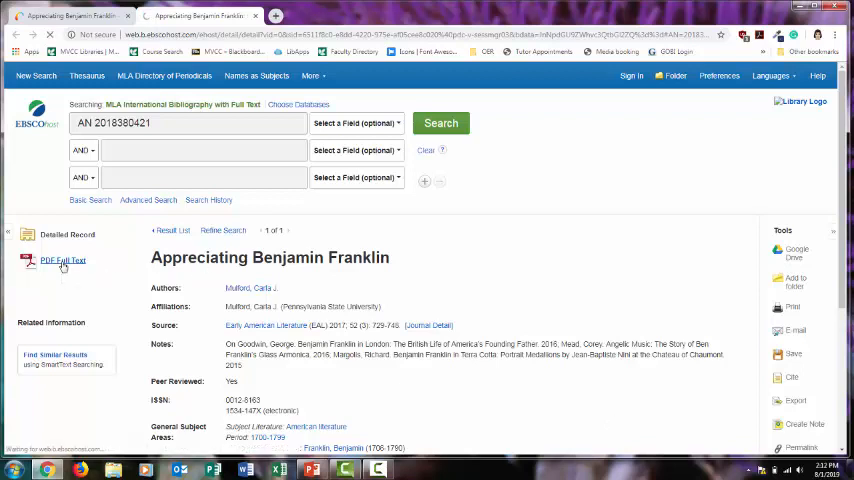
# - Read the Appreciating Benjamin Franklin review through Gale Cengage Academic OneFile instead
pyautogui.click(64, 260)
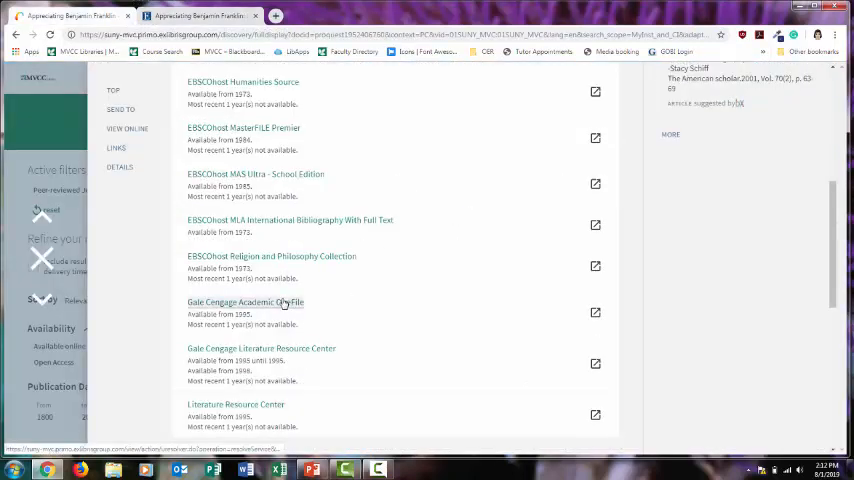
pyautogui.click(244, 302)
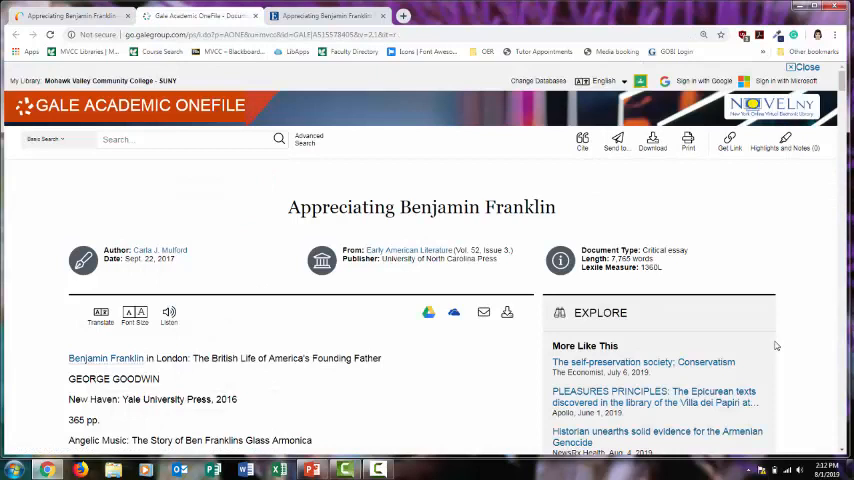
pyautogui.moveTo(64, 112)
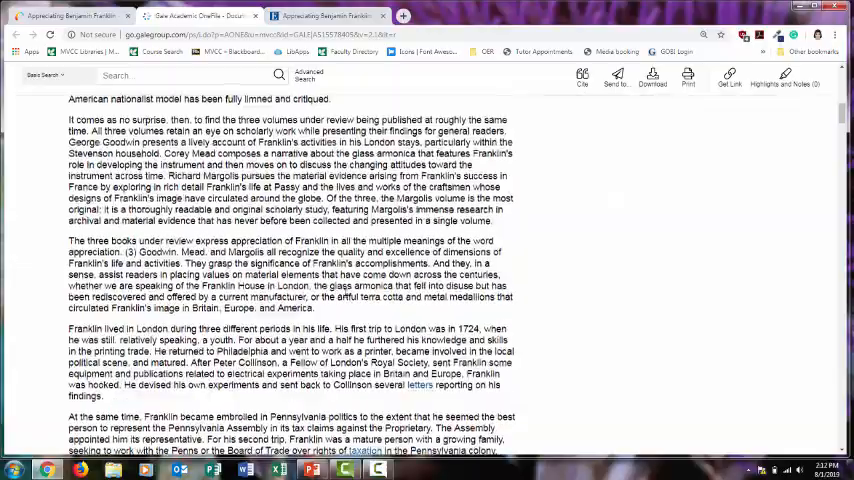
pyautogui.scroll(-3)
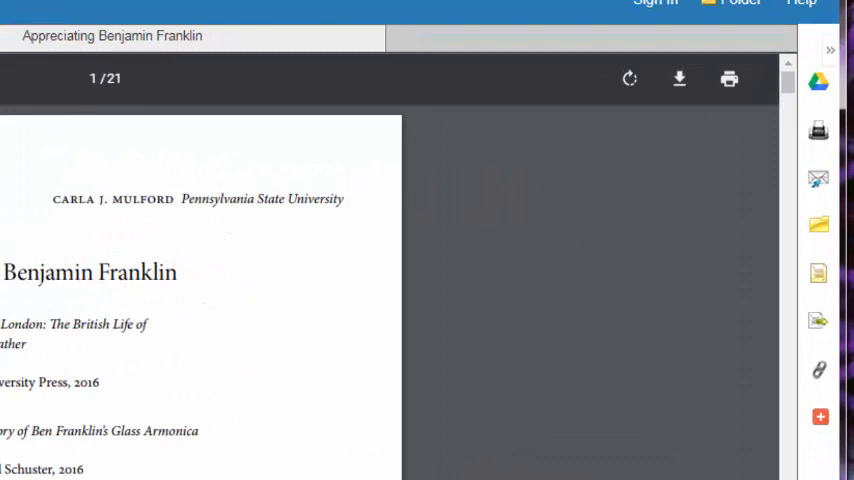
pyautogui.moveTo(684, 372)
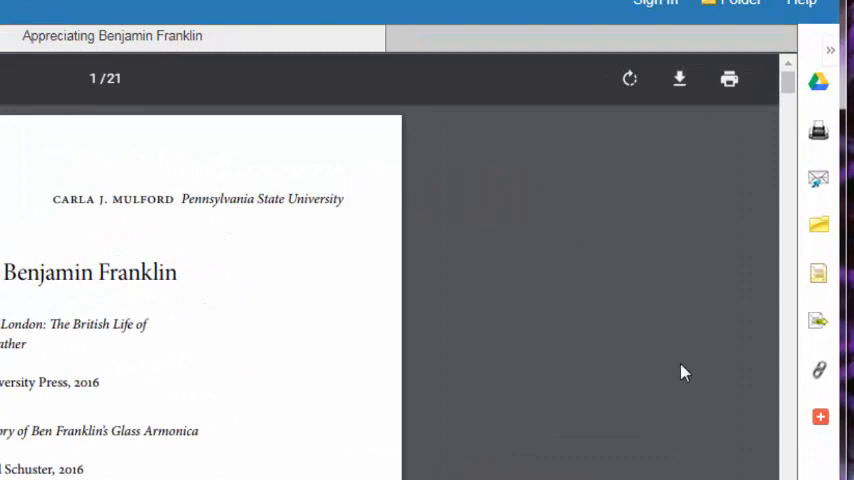
pyautogui.moveTo(680, 80)
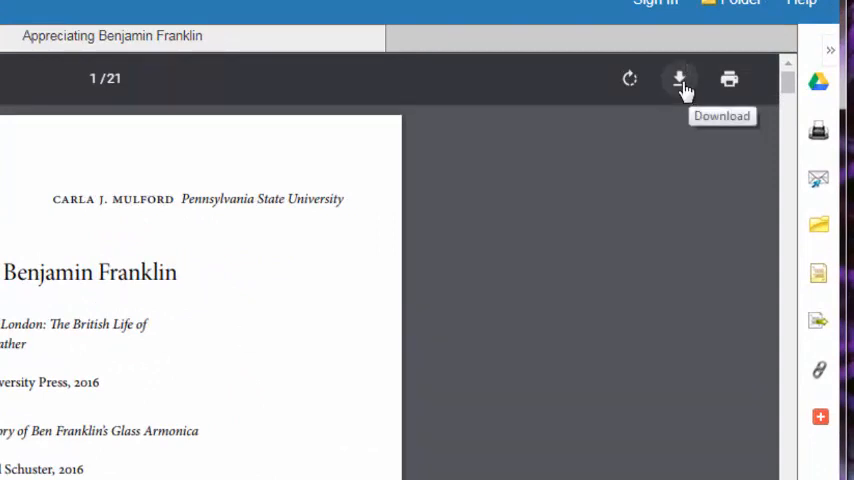
pyautogui.moveTo(728, 80)
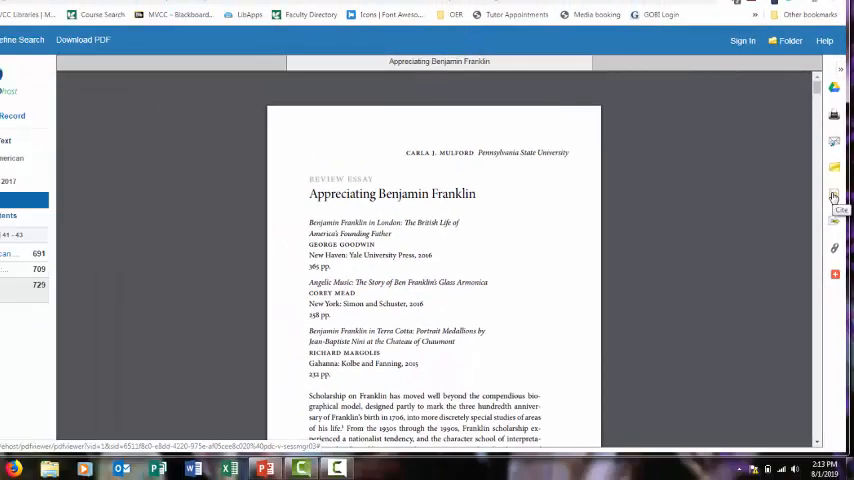
# - Use Cite in the Tools panel and scroll the citation formats to the MLA reference for Mulford's review
pyautogui.click(834, 194)
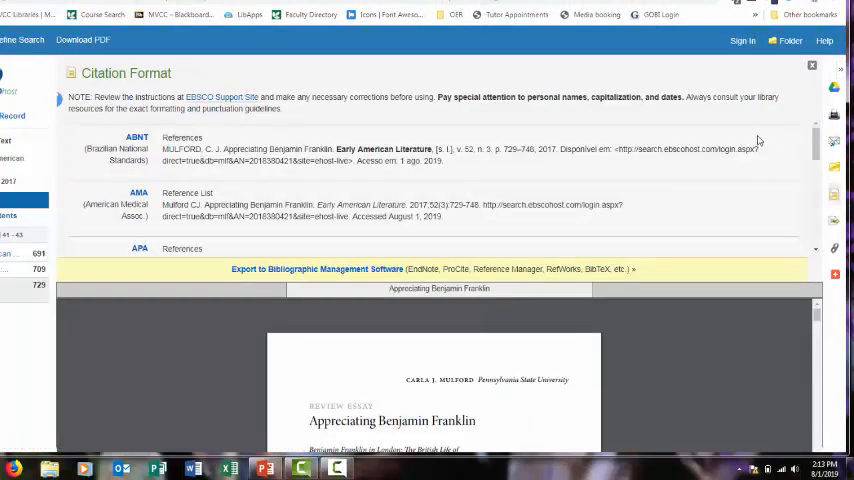
pyautogui.scroll(-3)
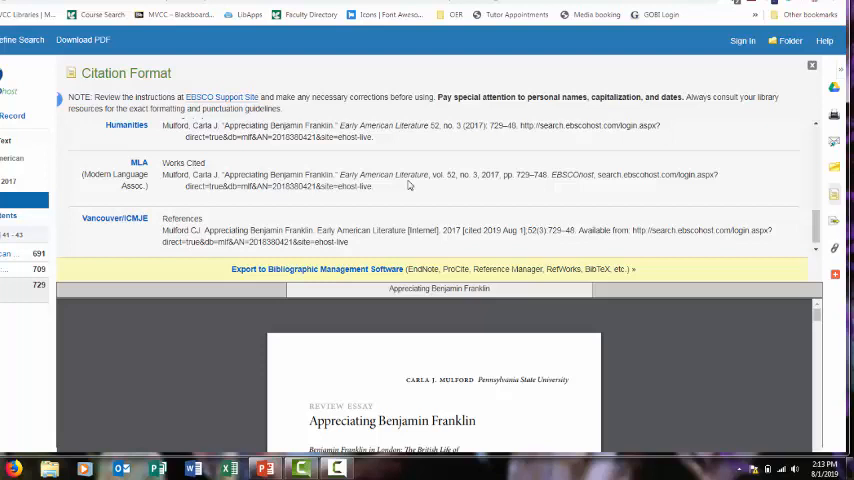
pyautogui.moveTo(406, 186)
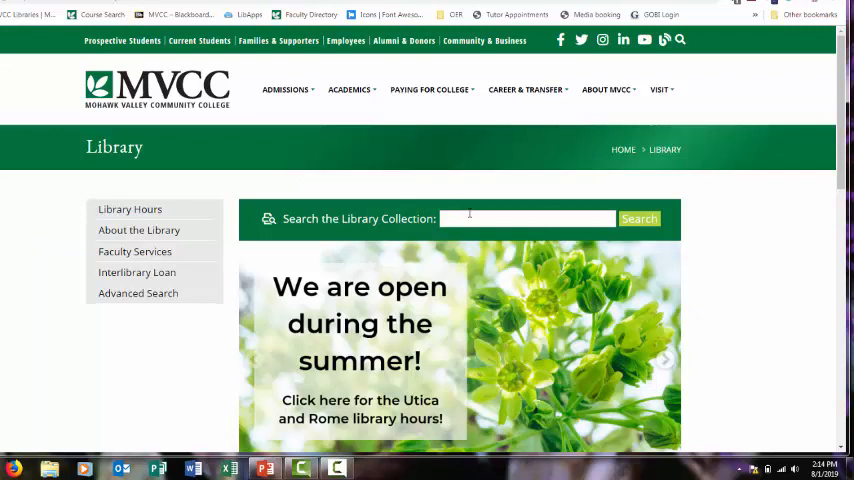
pyautogui.moveTo(728, 232)
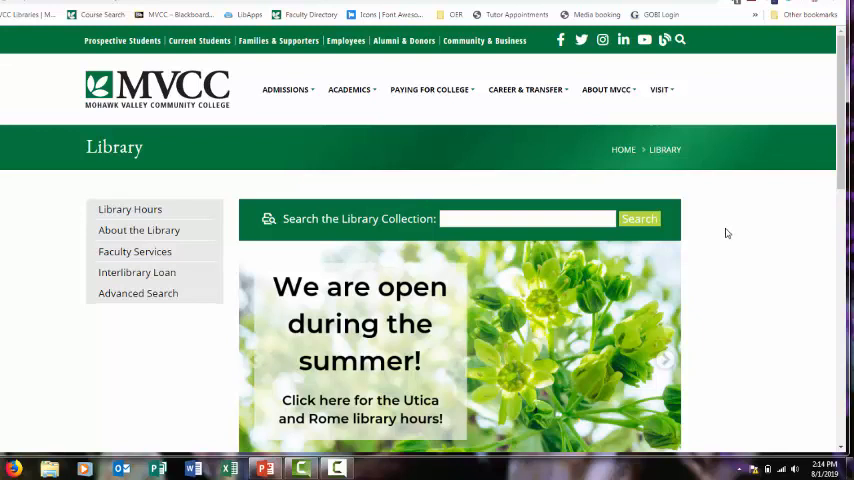
# - Reach the A-Z Databases list of 120 databases from the library home page
pyautogui.scroll(-3)
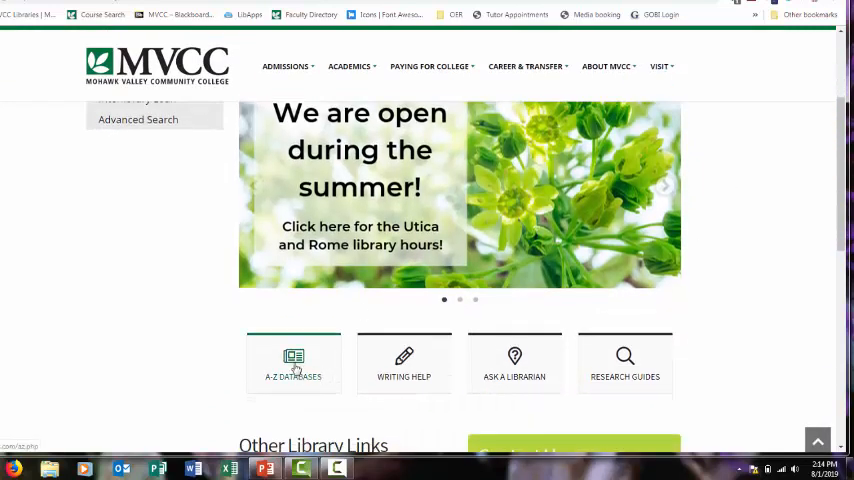
pyautogui.click(292, 362)
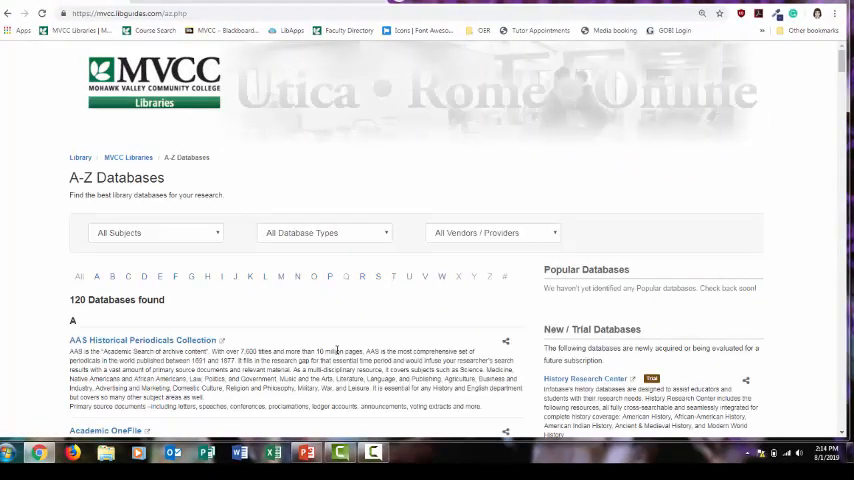
# - Filter the A-Z Databases by the History subject, leaving 13 databases
pyautogui.scroll(-3)
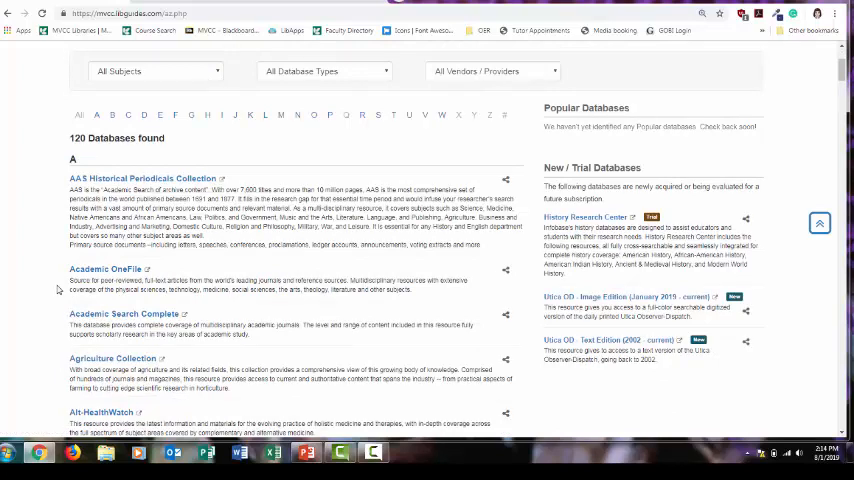
pyautogui.scroll(3)
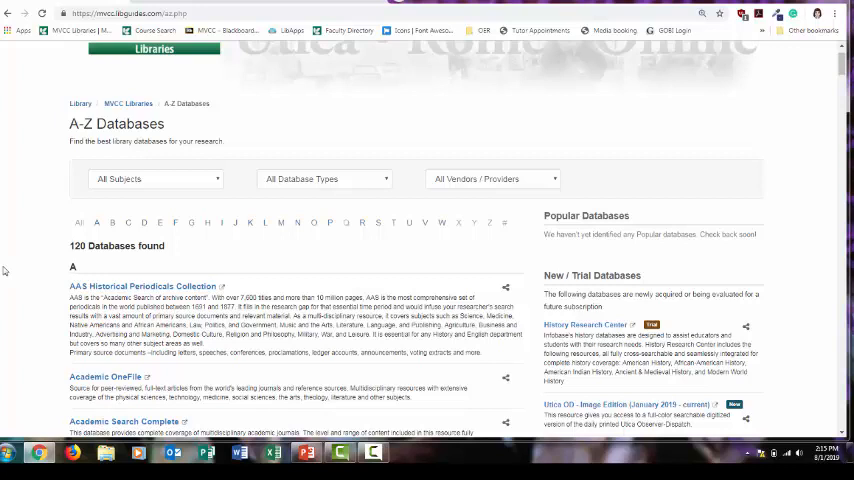
pyautogui.click(156, 178)
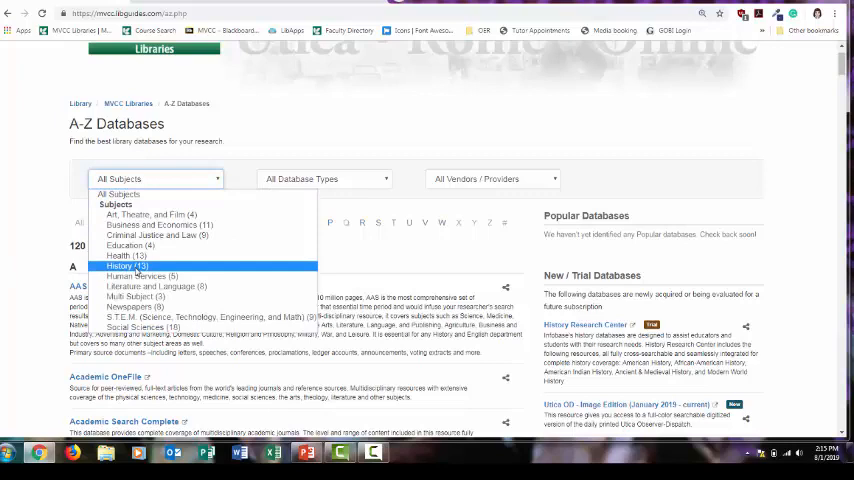
pyautogui.click(124, 264)
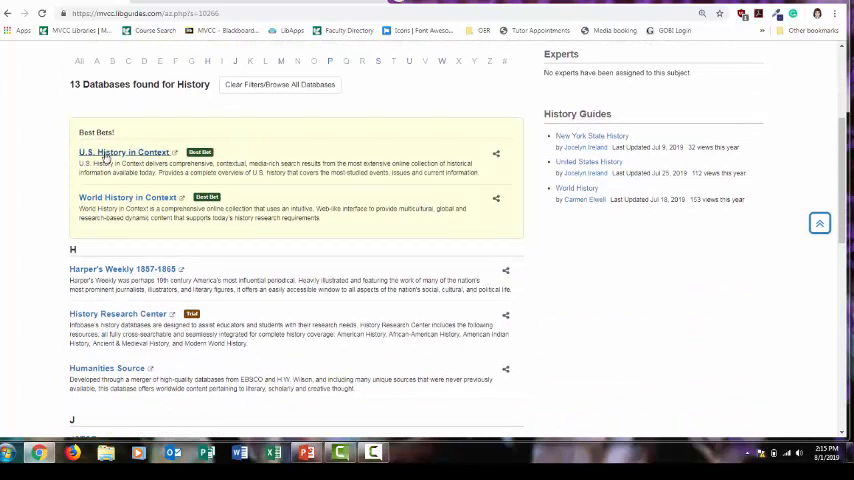
# - Enter U.S. History in Context and review the 1770s results, including the Boston Port Bill
pyautogui.click(124, 152)
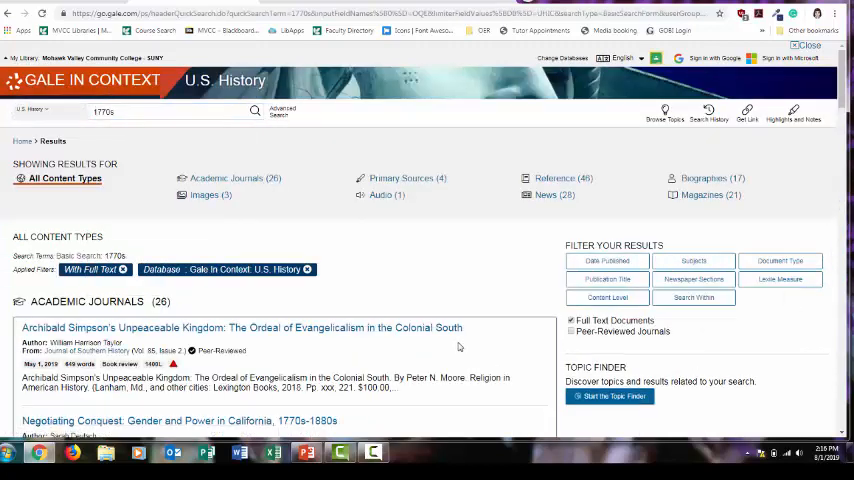
pyautogui.scroll(-3)
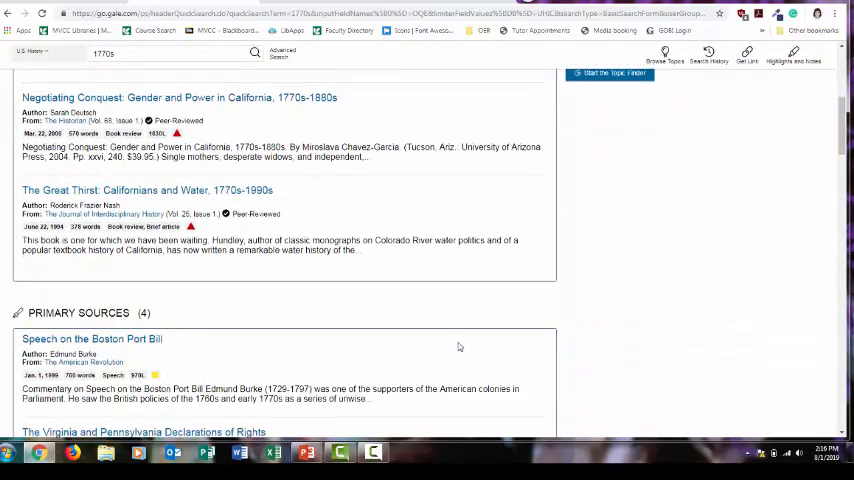